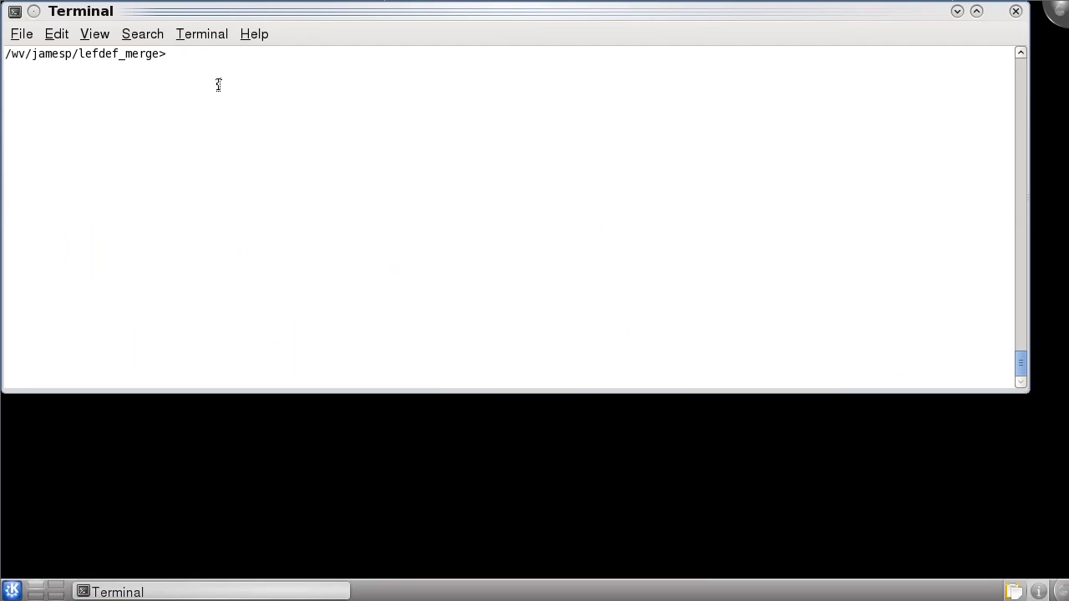
# List the data/DEF folder showing top.def and the data/LEF folder with its .lef files
pyautogui.write('ls data/DEF')
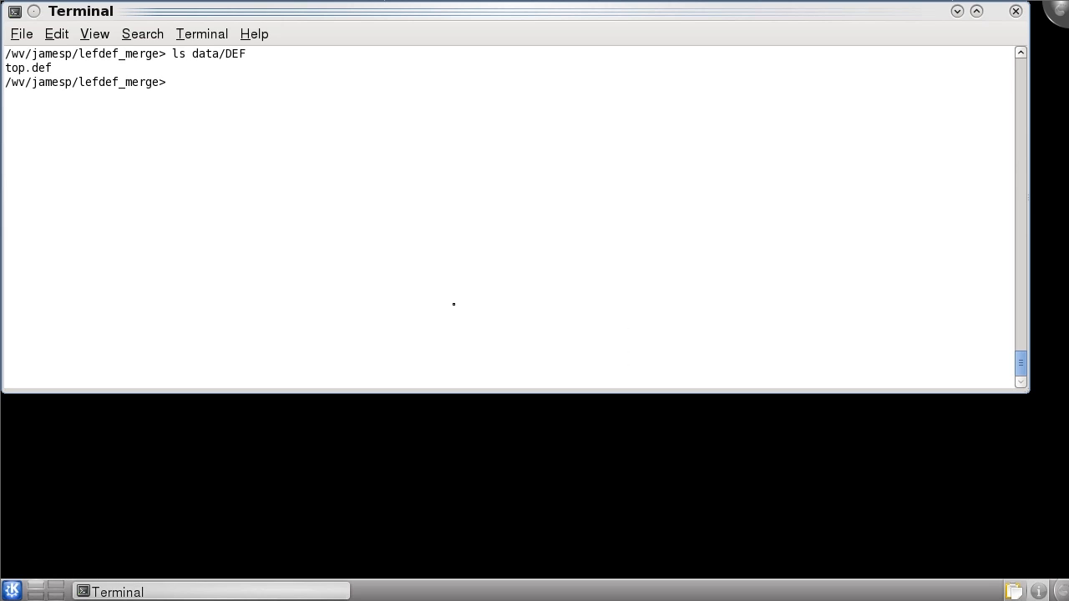
pyautogui.write('ls data/LEF')
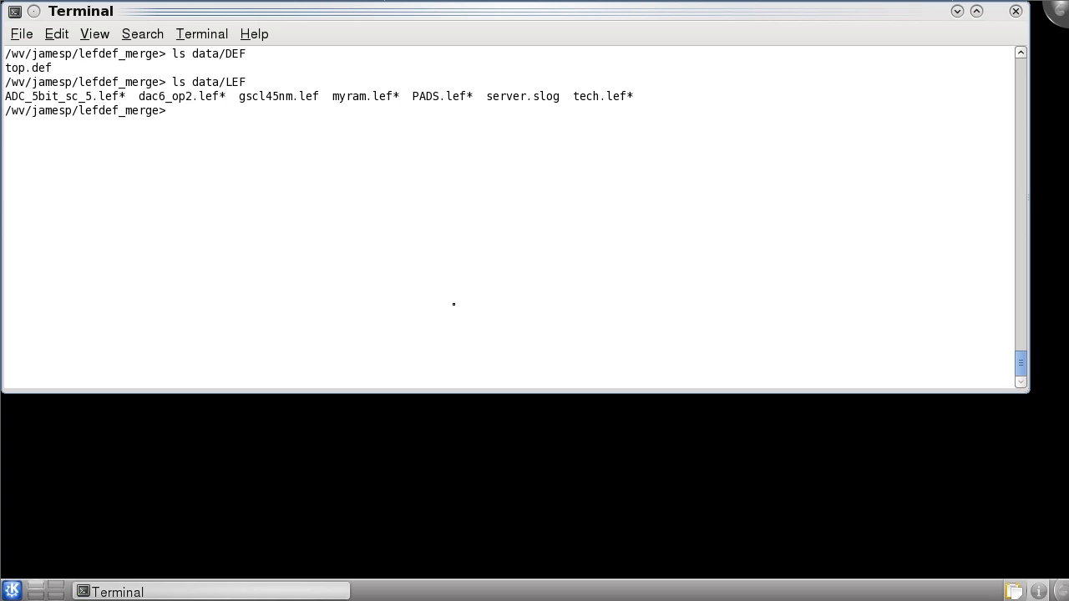
# Display tech/lefdef_layer.map and tech/lefdef_object.map, then begin the fdi2gds -system LEFDEF command
pyautogui.write('more tech/lefdef_layer.map')
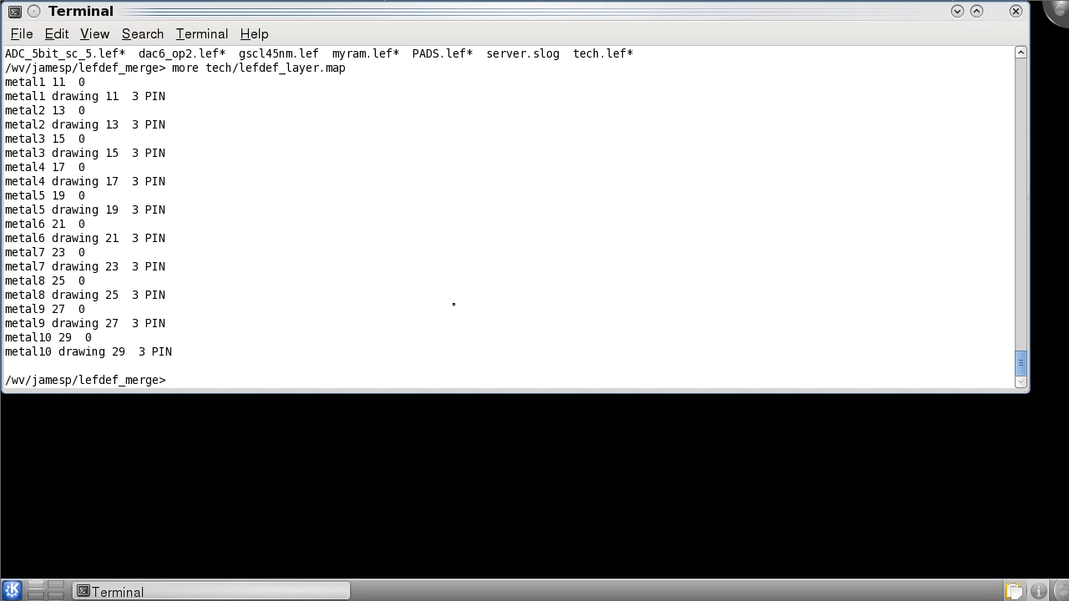
pyautogui.write('more tech/lefdef_object.map')
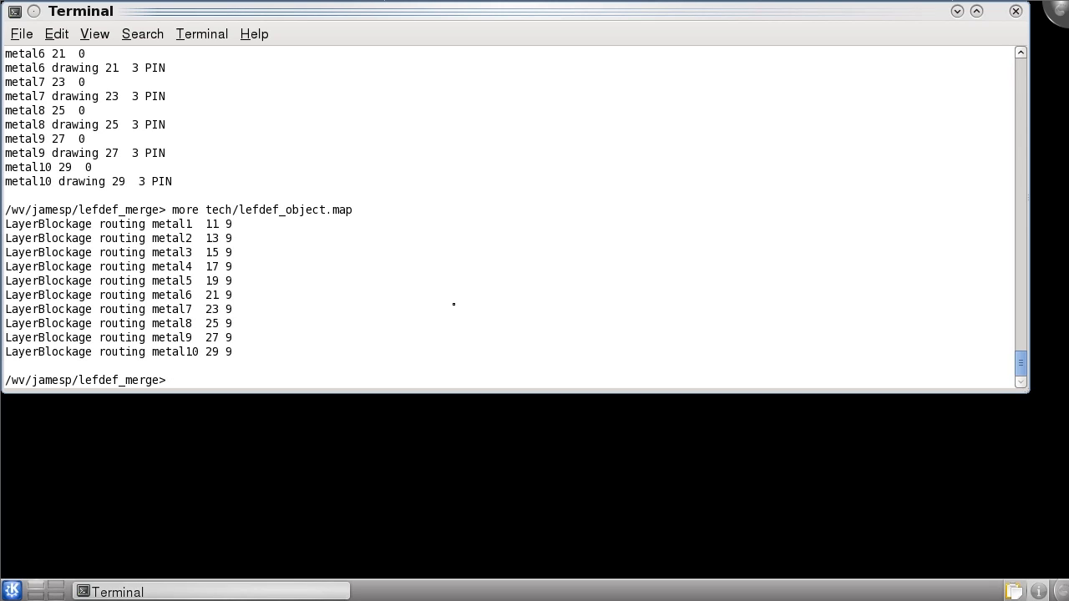
pyautogui.write('fdi2gds -system LEFDEF -def data/')
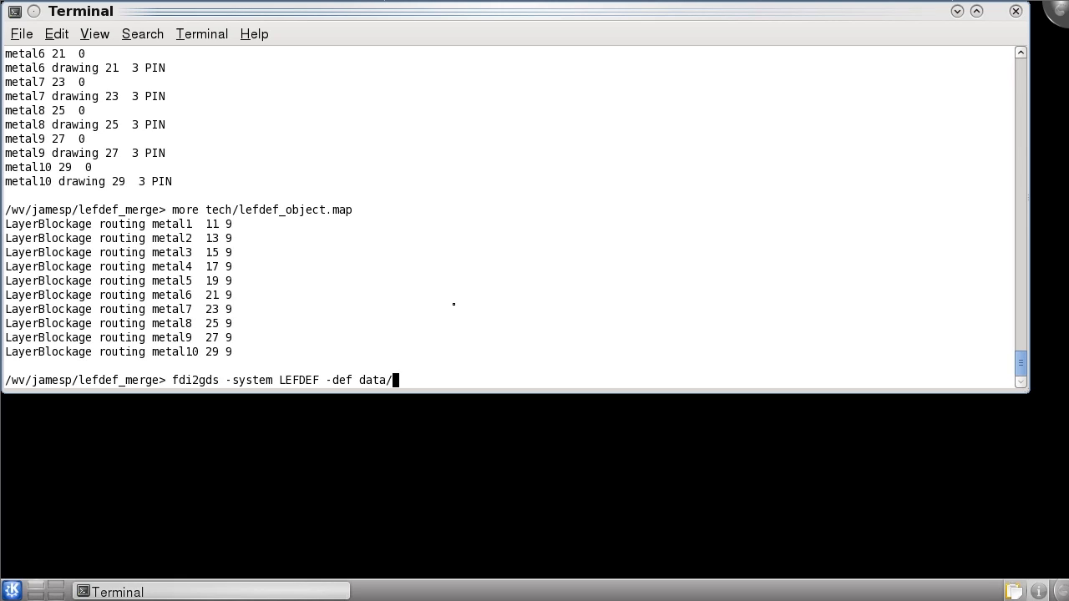
# Run fdi2gds with data/DEF/top.def, the LEF files, lefdef_layer.map, lefdef_object.map and -outfile top.gds
pyautogui.write('DEF/top.def -')
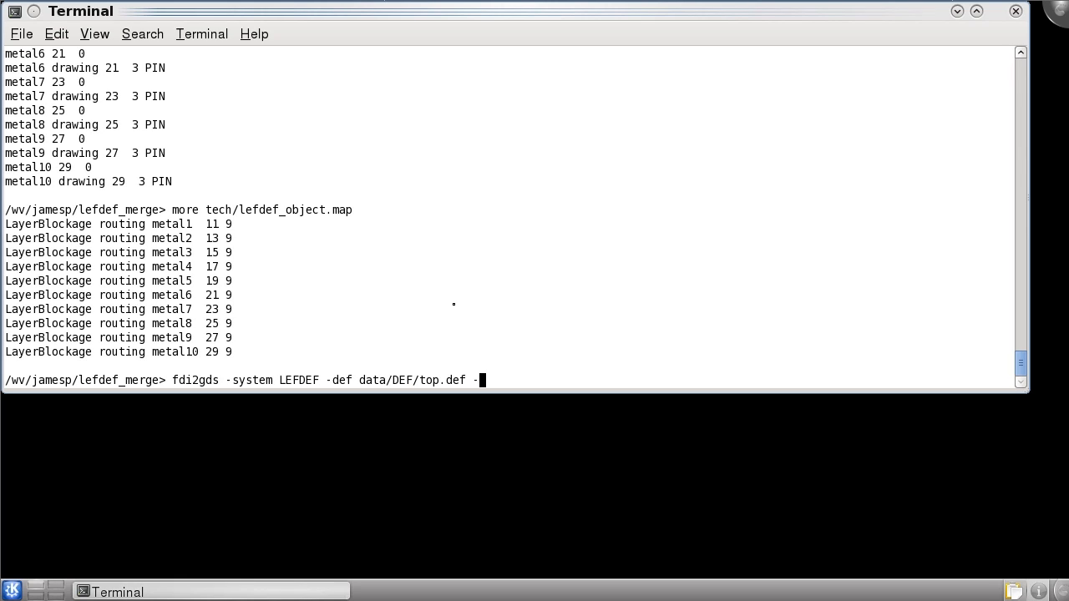
pyautogui.write('lef data/LEF/')
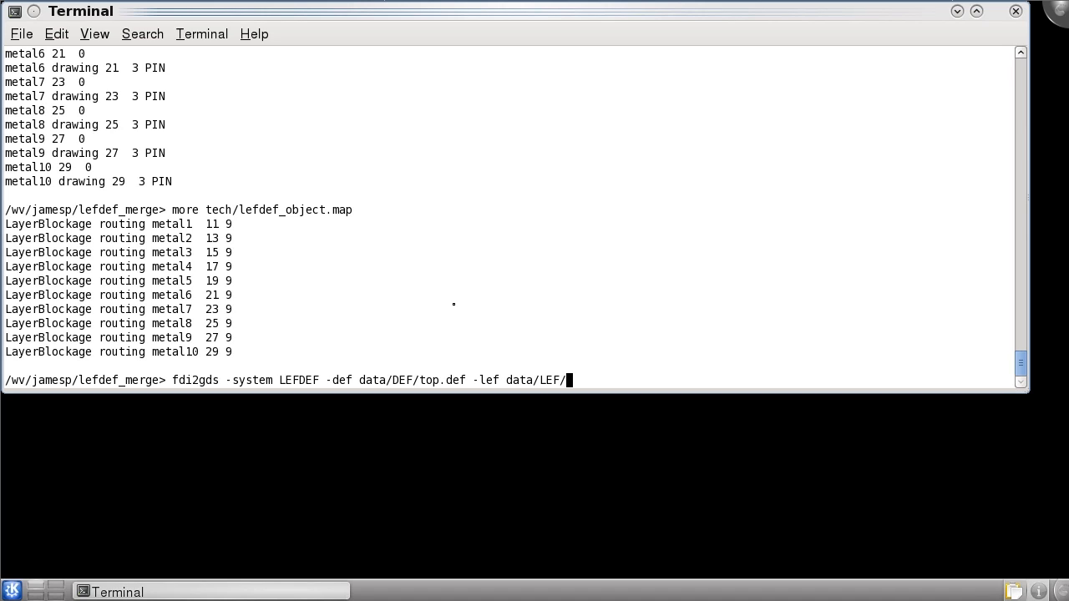
pyautogui.write('tech.lef data/LEF/')
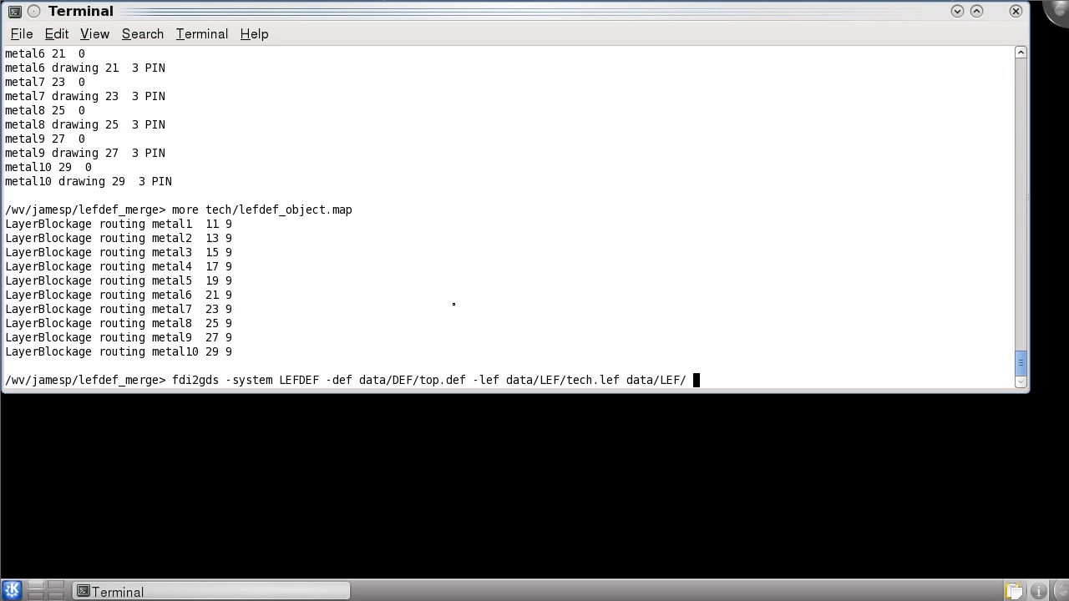
pyautogui.write('-layermap tech/l')
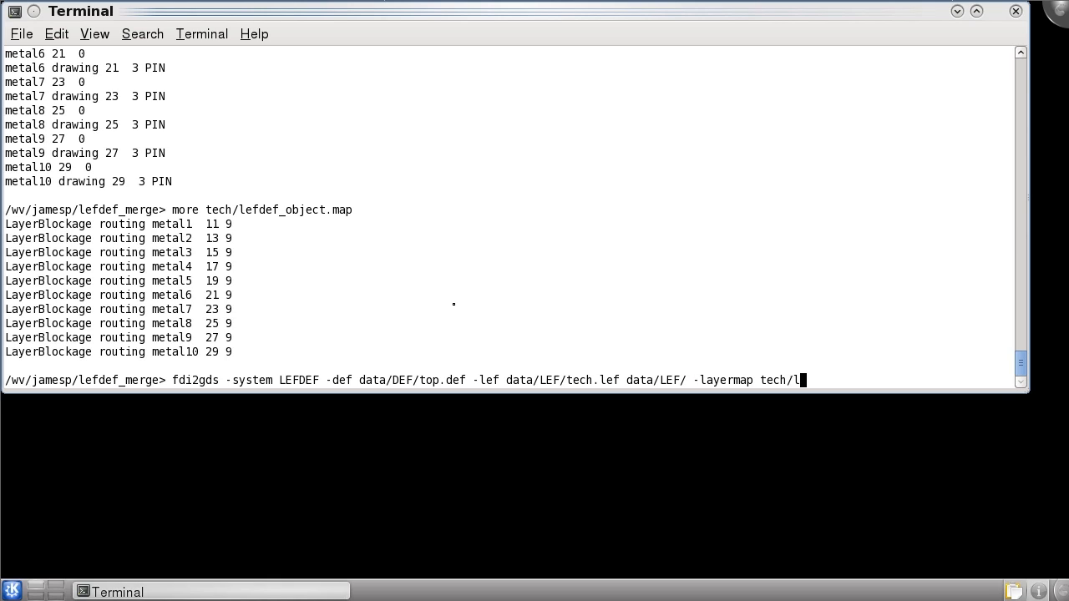
pyautogui.write('efdef_')
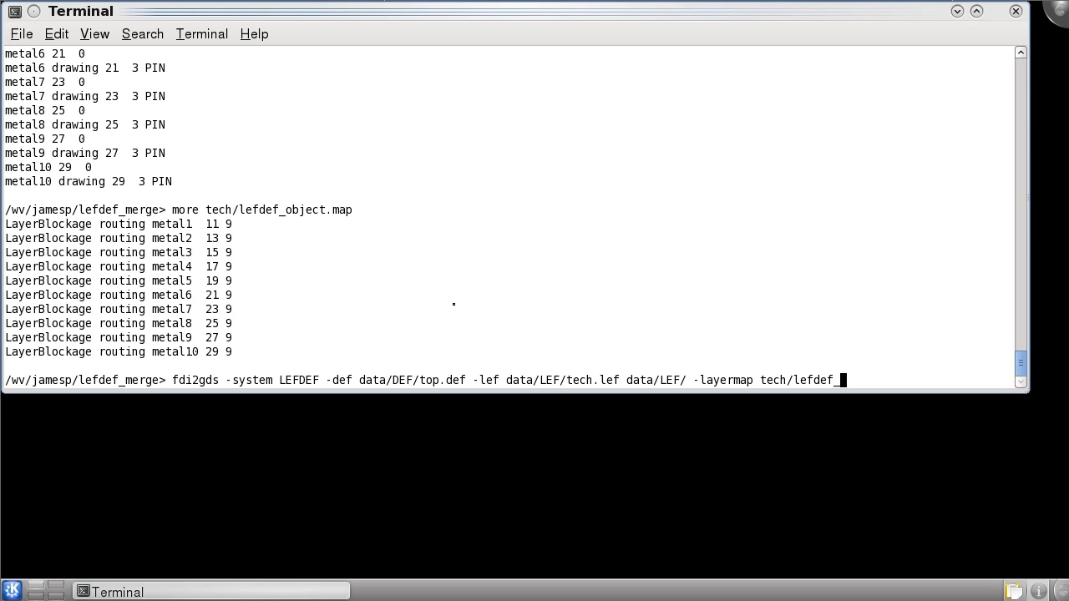
pyautogui.write('layer.map -objectmap')
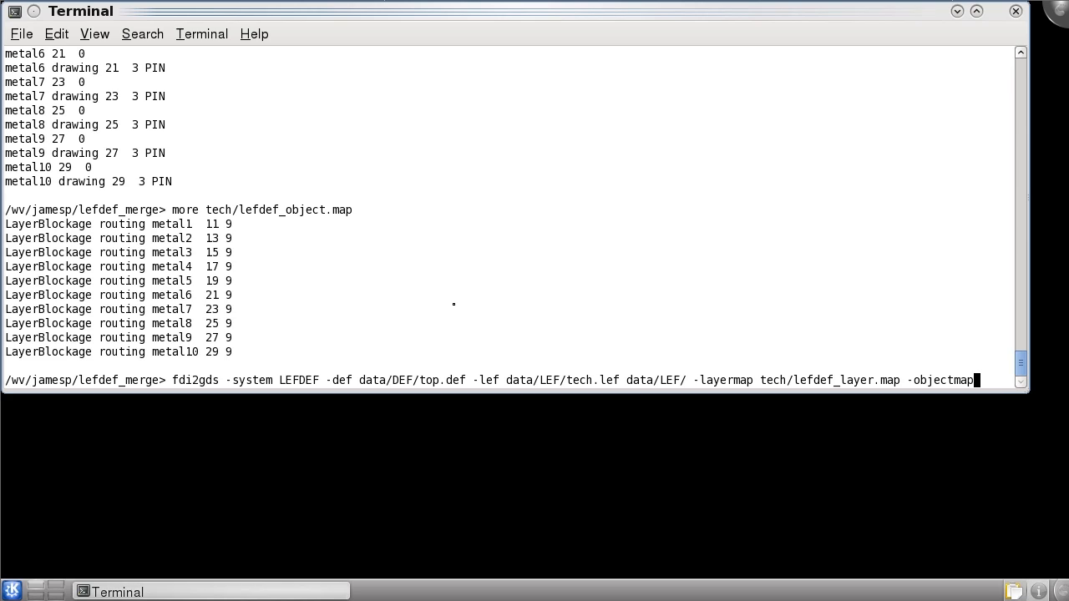
pyautogui.write('tech/lefdef_object.map')
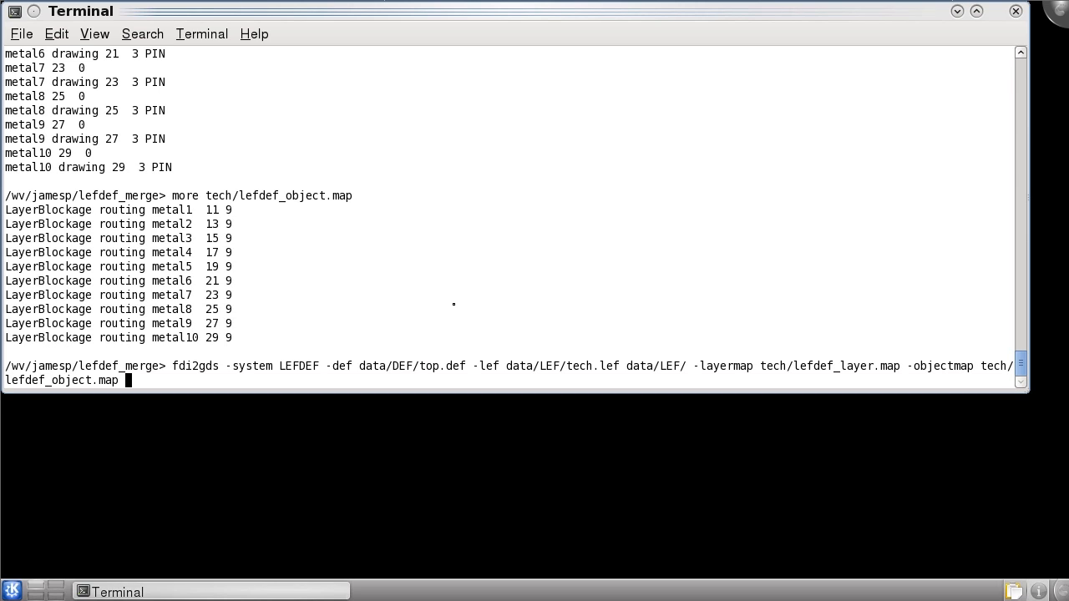
pyautogui.write('-outfile top.')
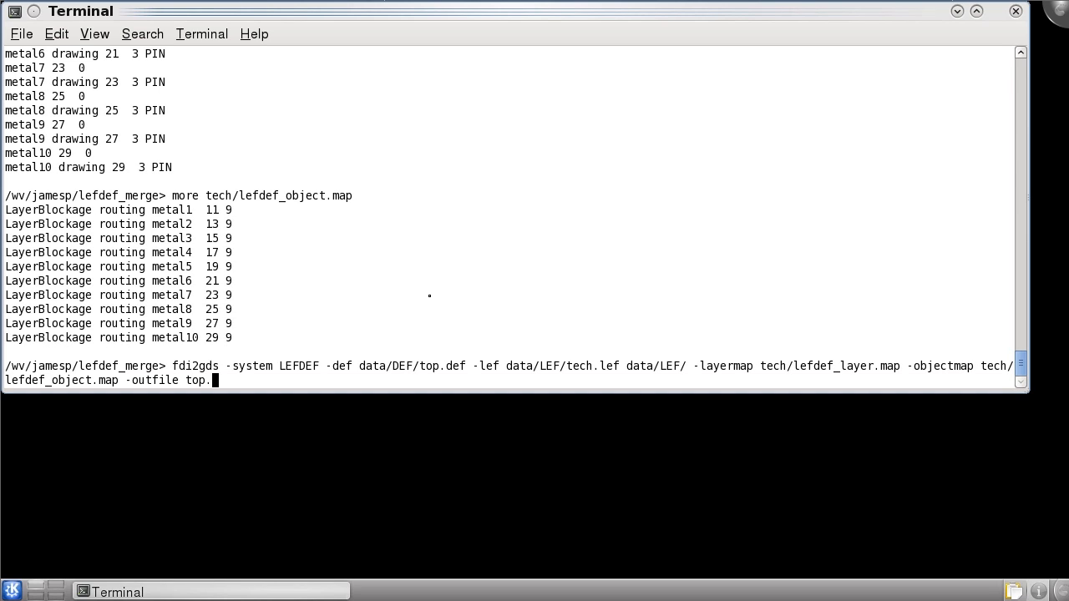
pyautogui.press('Return')
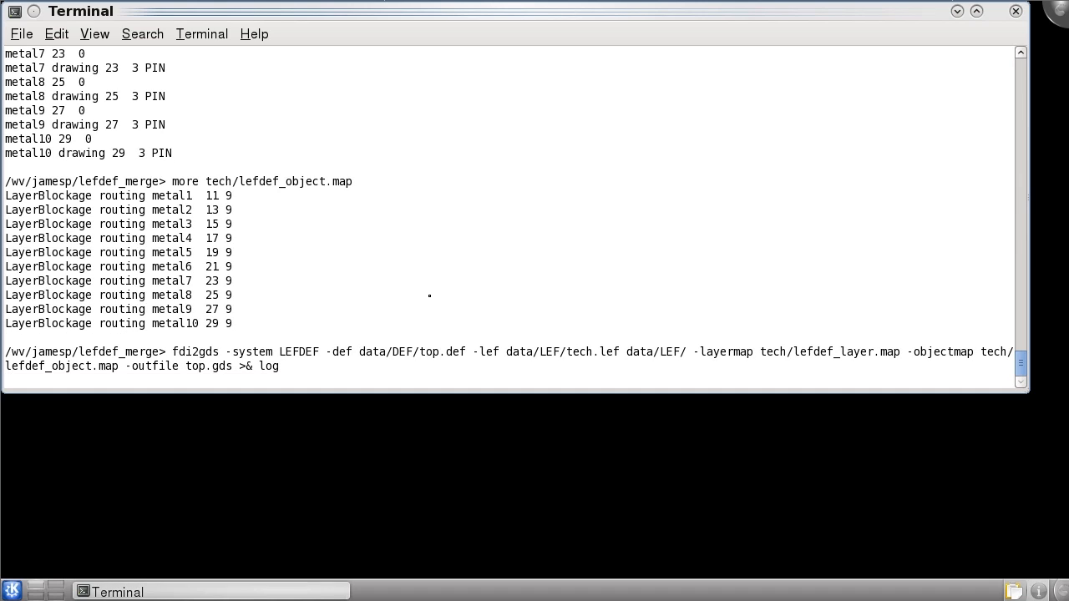
# Launch calibredrv on the generated top.gds
pyautogui.write('calibredrv top.g')
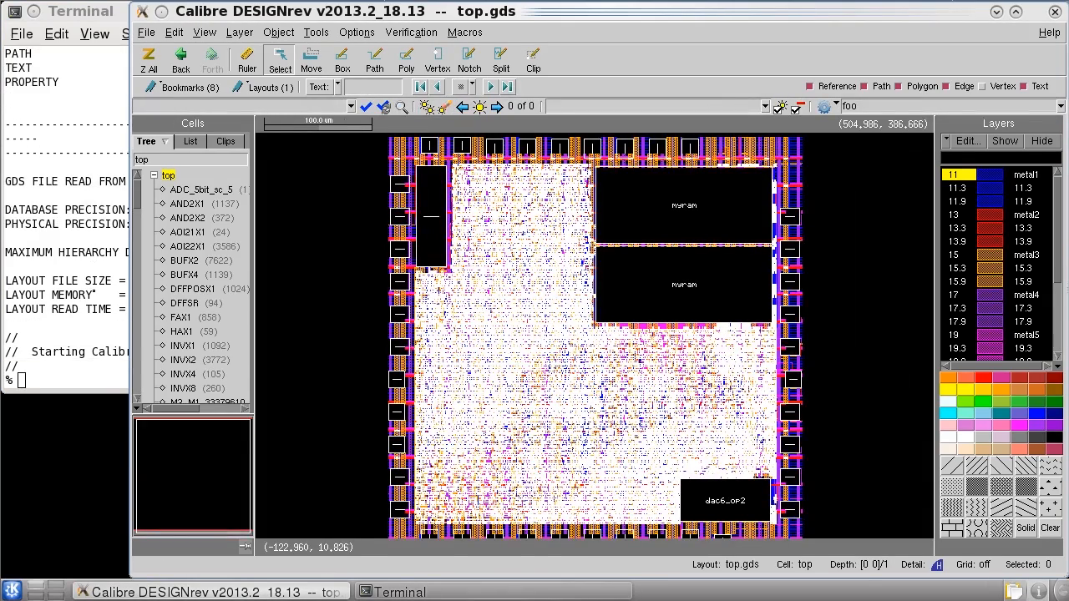
pyautogui.moveTo(683, 391)
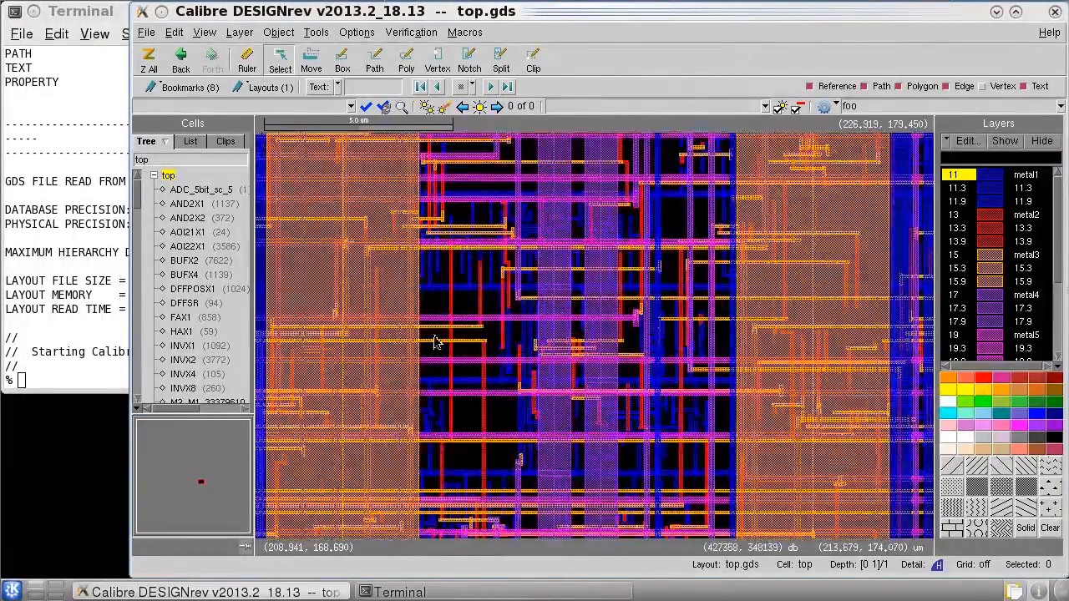
# Select AND2X1 in the Cells tree to view its metal-only shapes
pyautogui.click(187, 204)
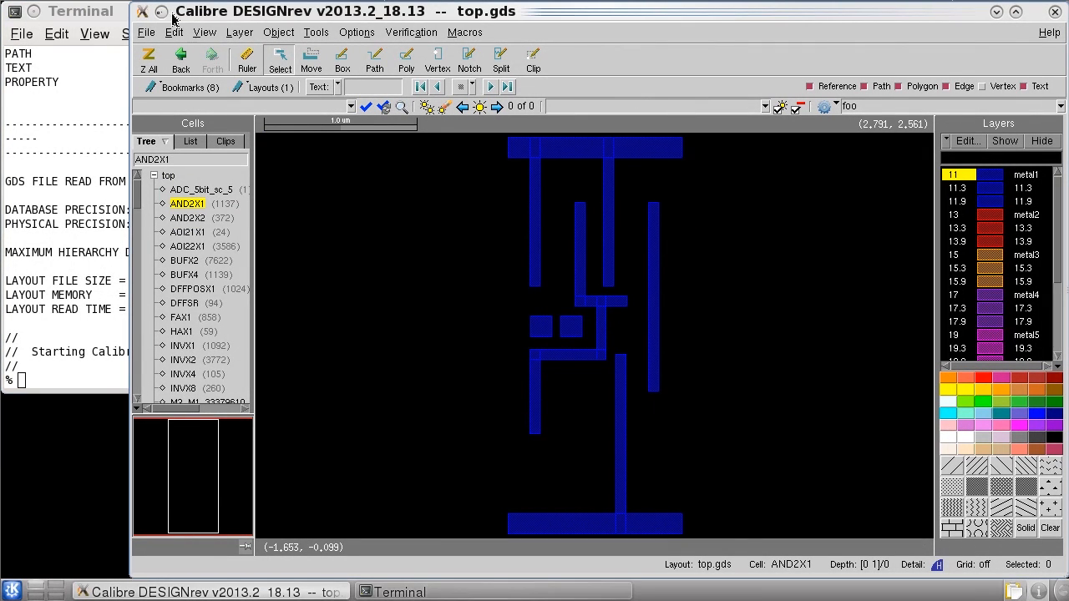
# Use File > Open Layout Files to load data/GDS/ip_lib.gds and view its AND2X1 cell
pyautogui.click(145, 32)
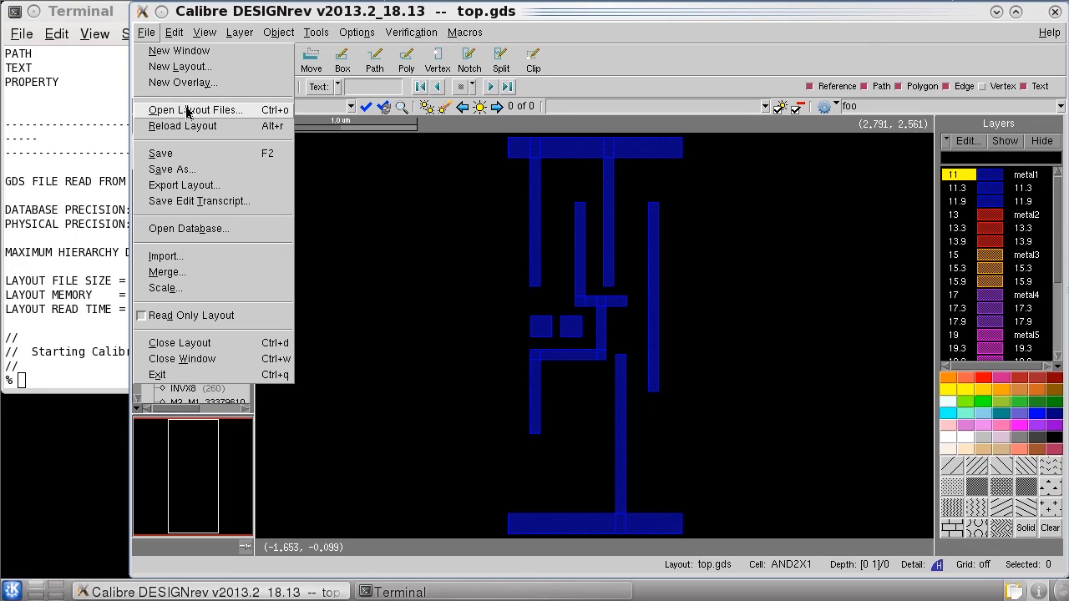
pyautogui.click(196, 111)
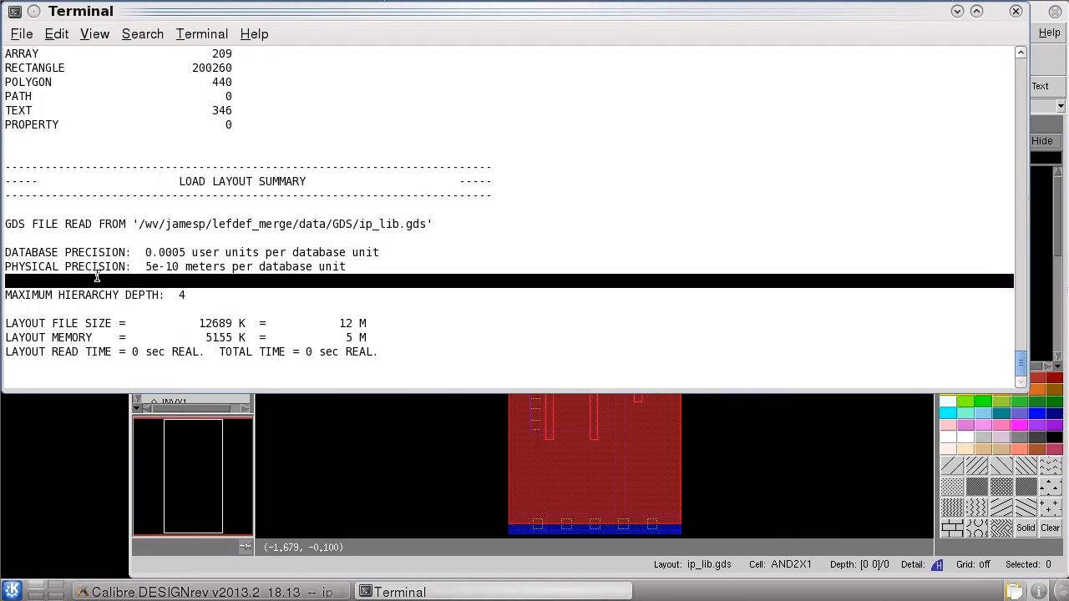
# Quit DESIGNrev with Ctrl+C and list data/GDS, showing ip_lib.gds
pyautogui.press('ctrl+c')
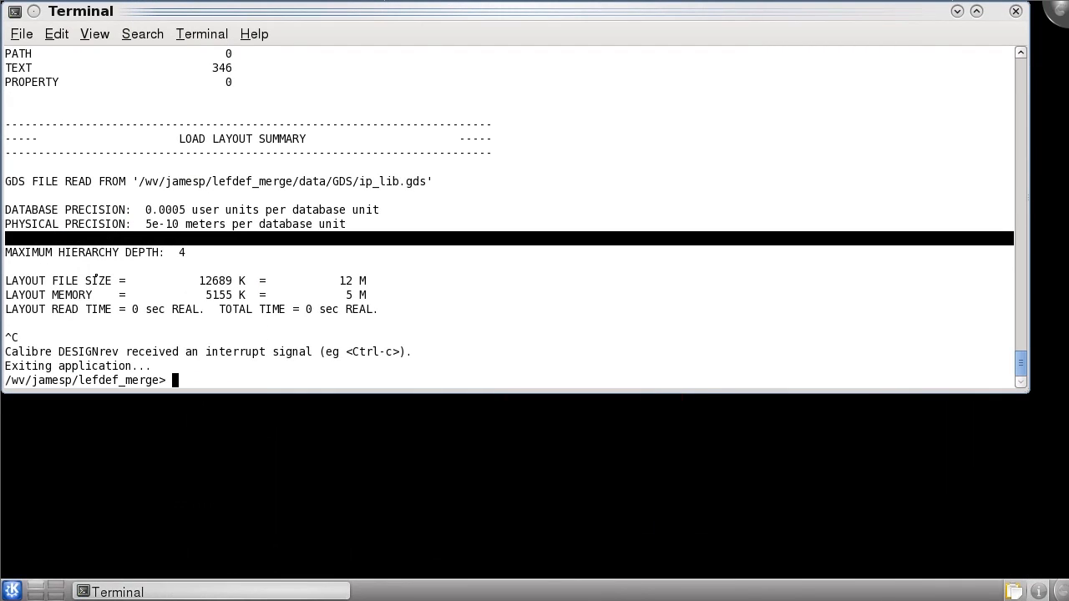
pyautogui.write('ls data/GDS')
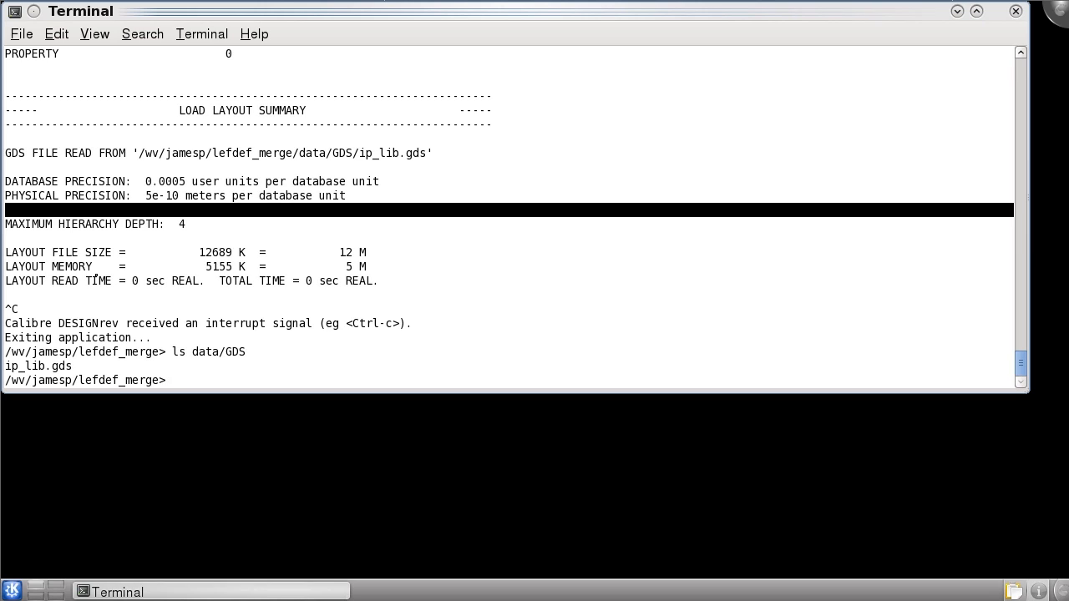
pyautogui.write('ls data/GDS')
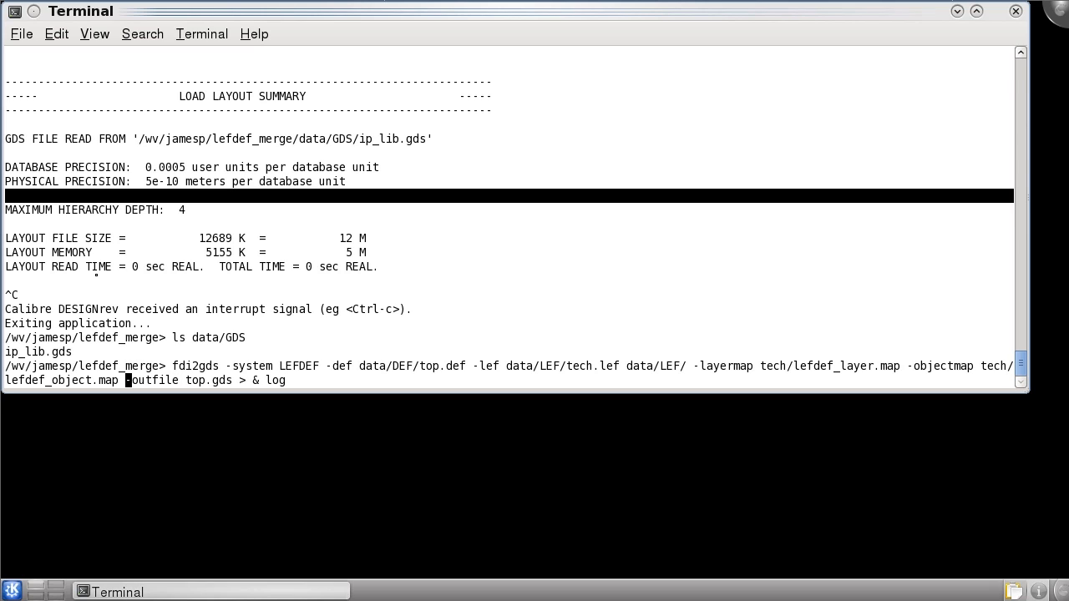
# Rerun fdi2gds with -cellGDS data/GDS/ip_lib.gds added to merge the device cells into top.gds
pyautogui.write('-cell-')
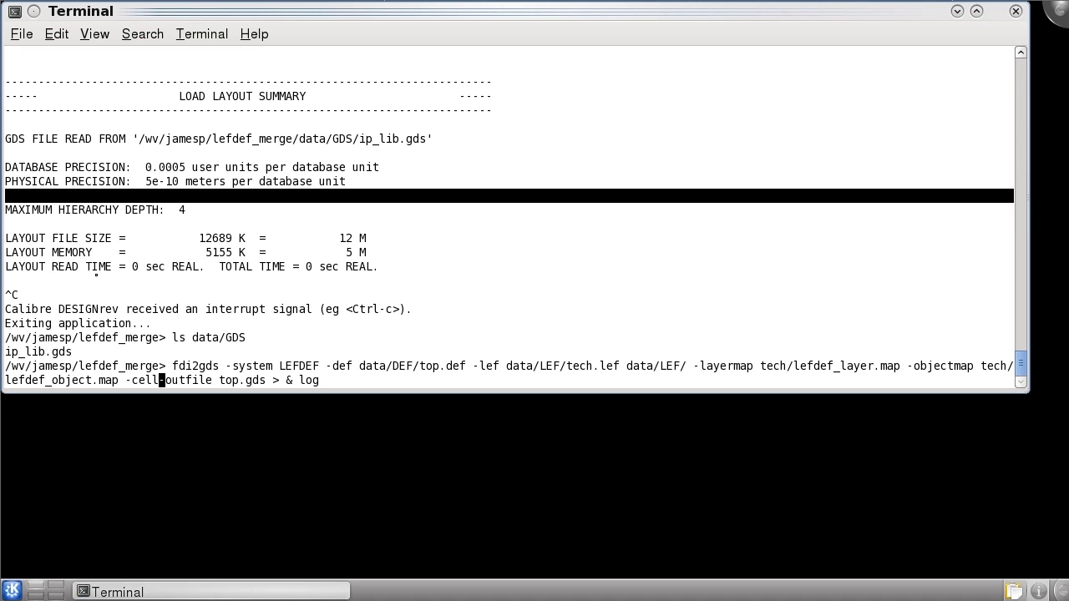
pyautogui.write('GDS')
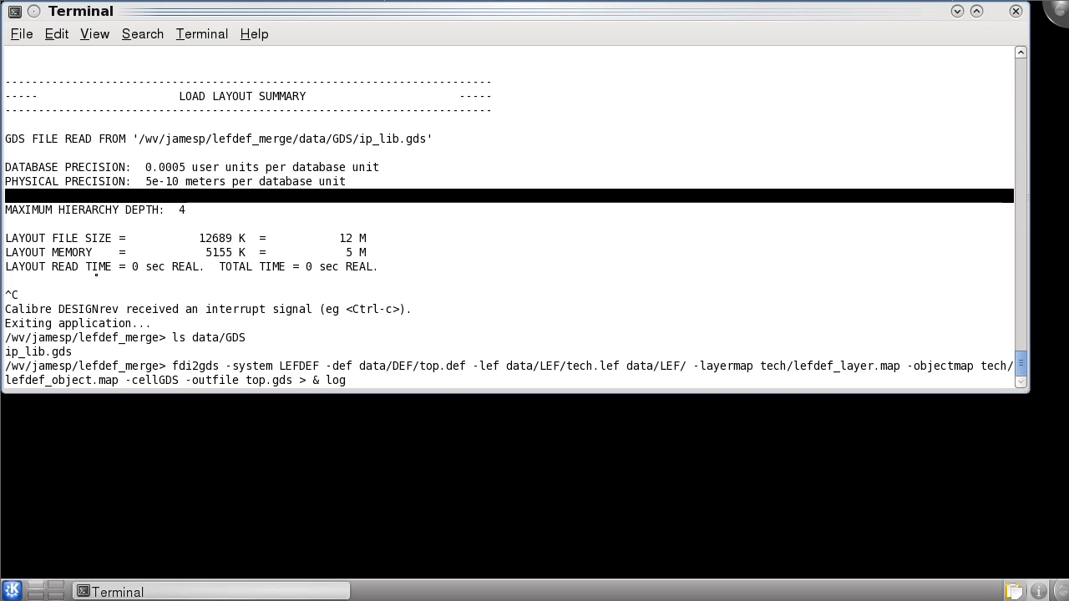
pyautogui.write('data/GDS/')
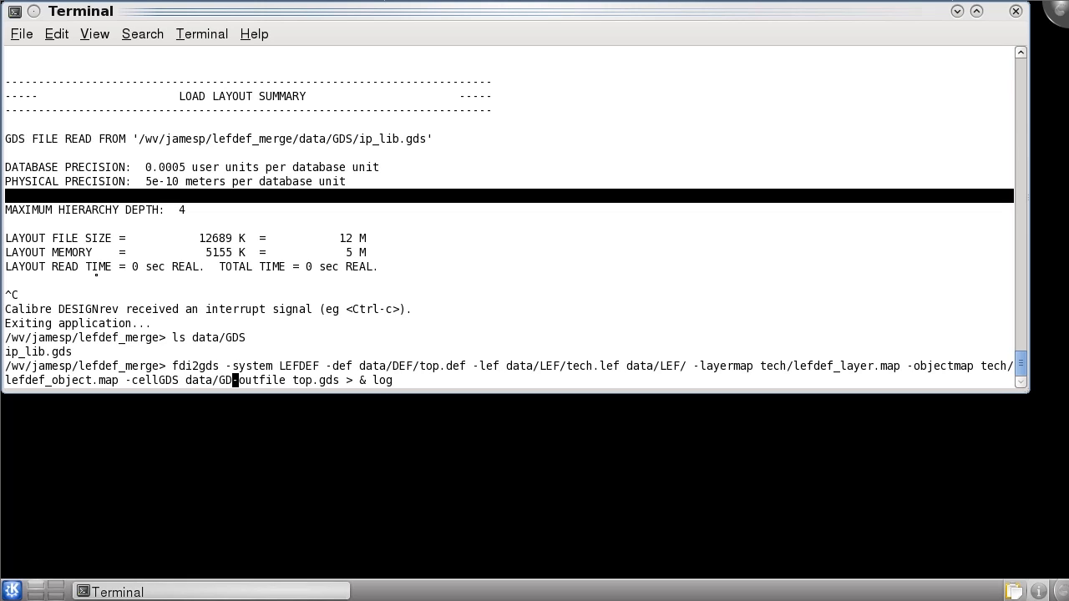
pyautogui.write('/ip_lib.gds')
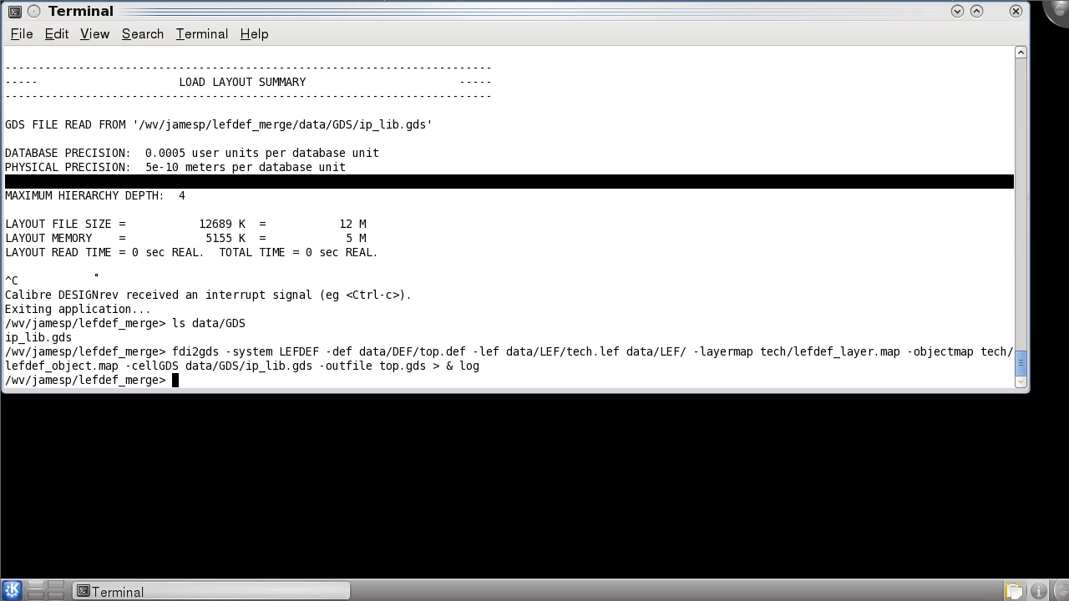
# Reopen top.gds in calibredrv with -l tech/top.layerprops
pyautogui.write('calibredrv top.gds -l tech/top.layerprops')
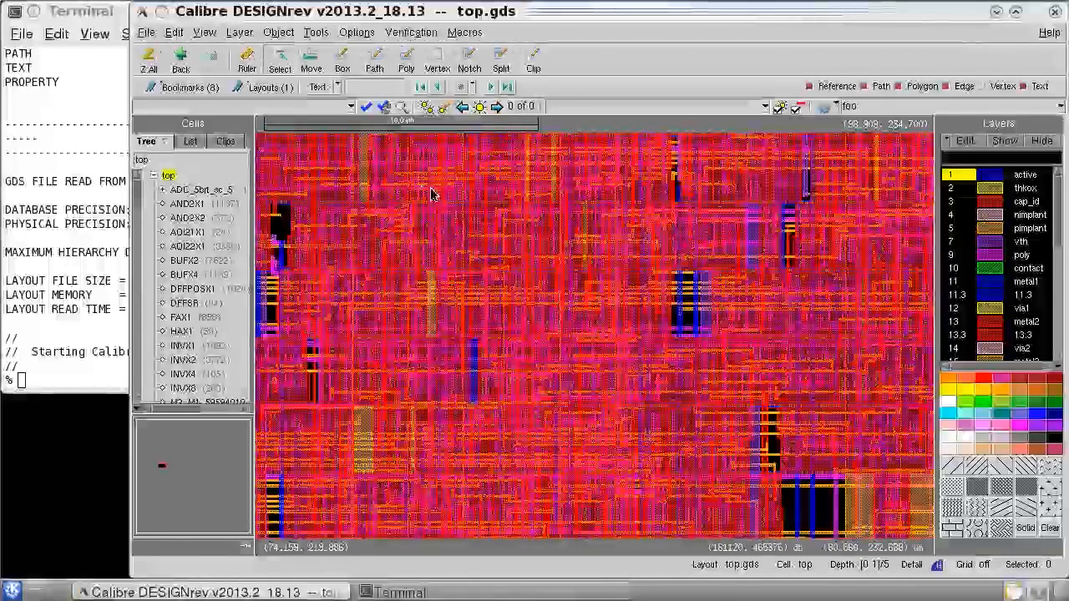
# Select AND2X1 in the Cells tree of the merged top.gds to see its device-level geometry
pyautogui.click(187, 204)
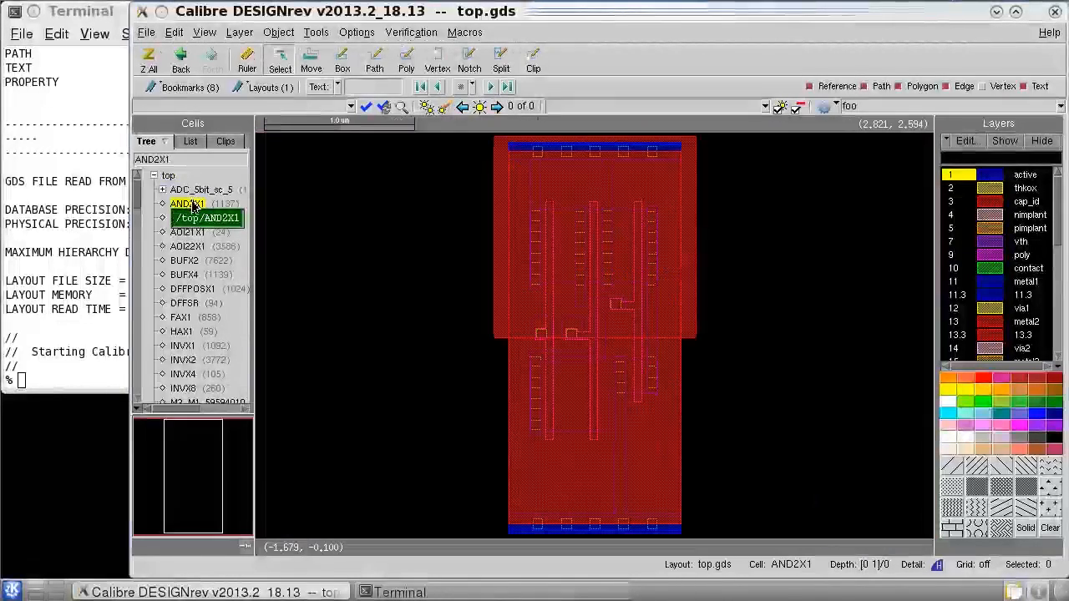